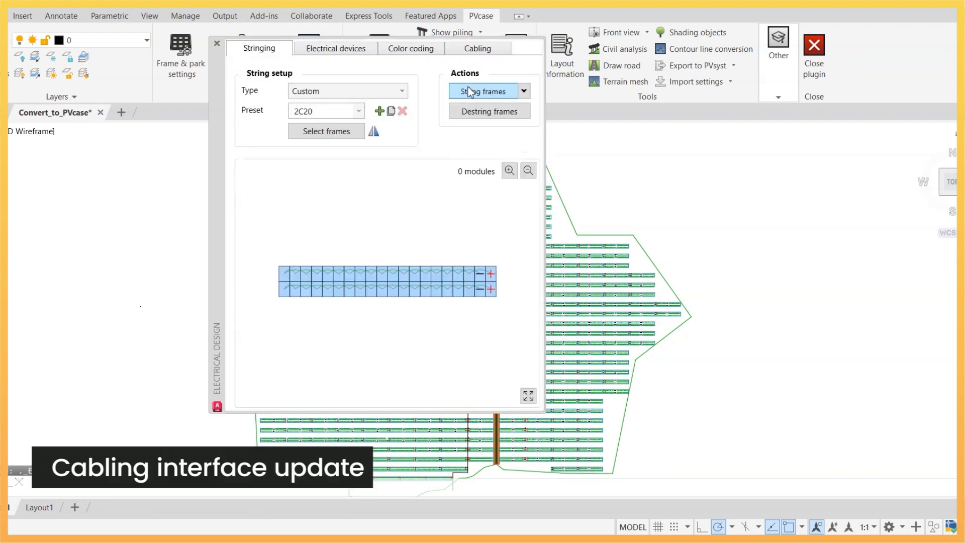
# Review the Electrical design cabling settings, then close the dialog
pyautogui.click(476, 48)
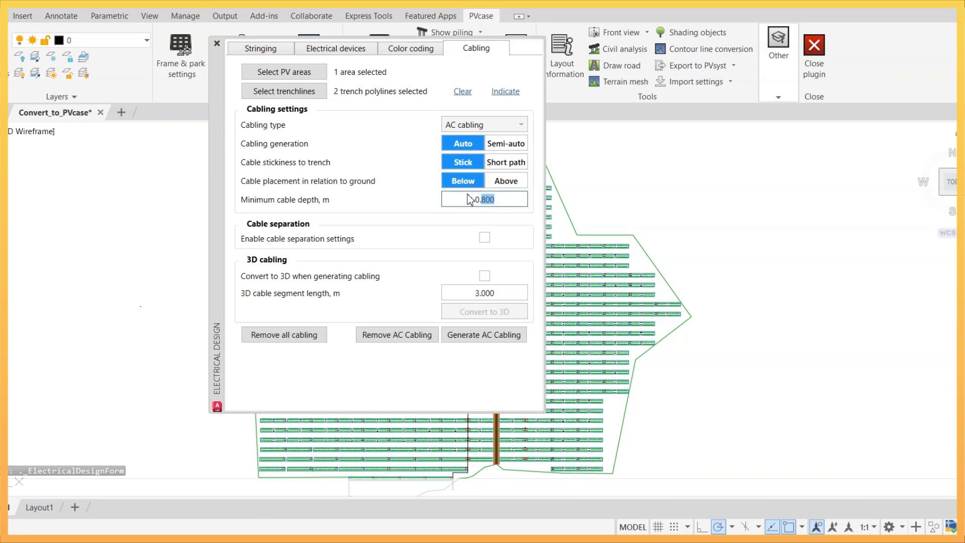
pyautogui.click(485, 276)
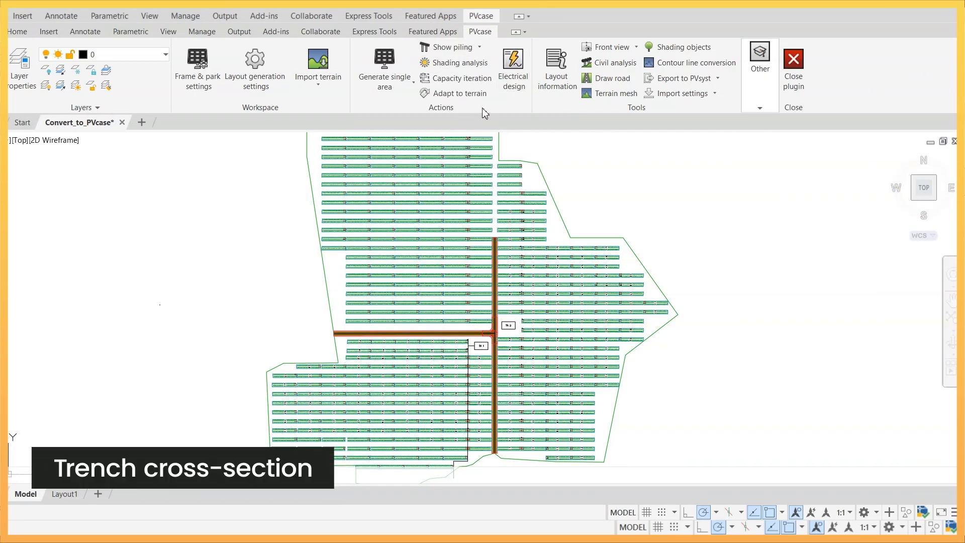
# Enable cable separation with 4 cables per layer, 2 m side distance, 3 m and 4 m spacing
pyautogui.click(512, 68)
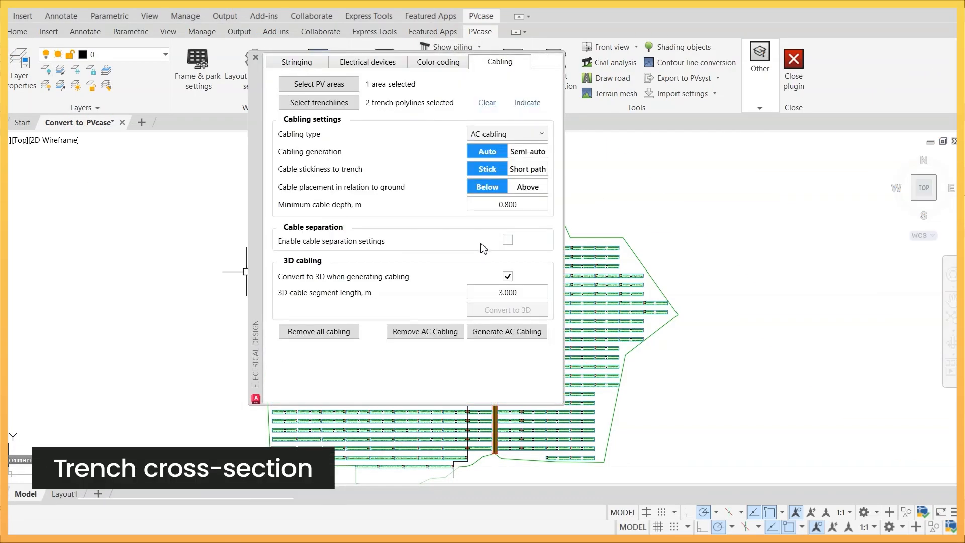
pyautogui.click(507, 240)
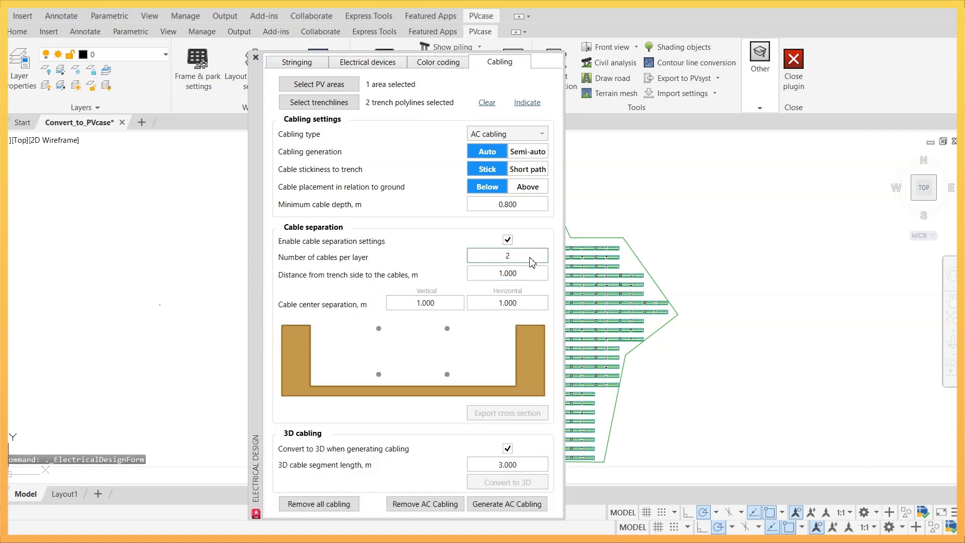
pyautogui.write('4')
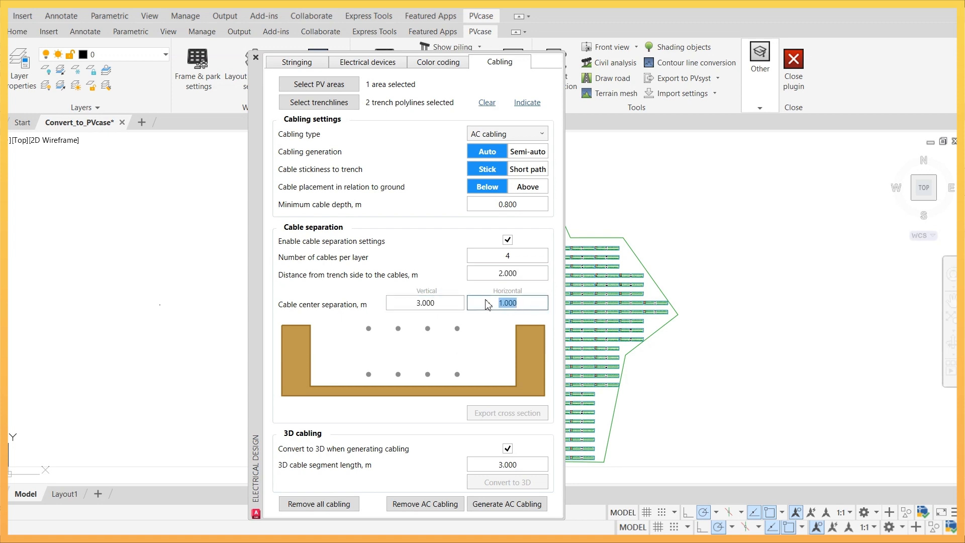
pyautogui.write('4.000')
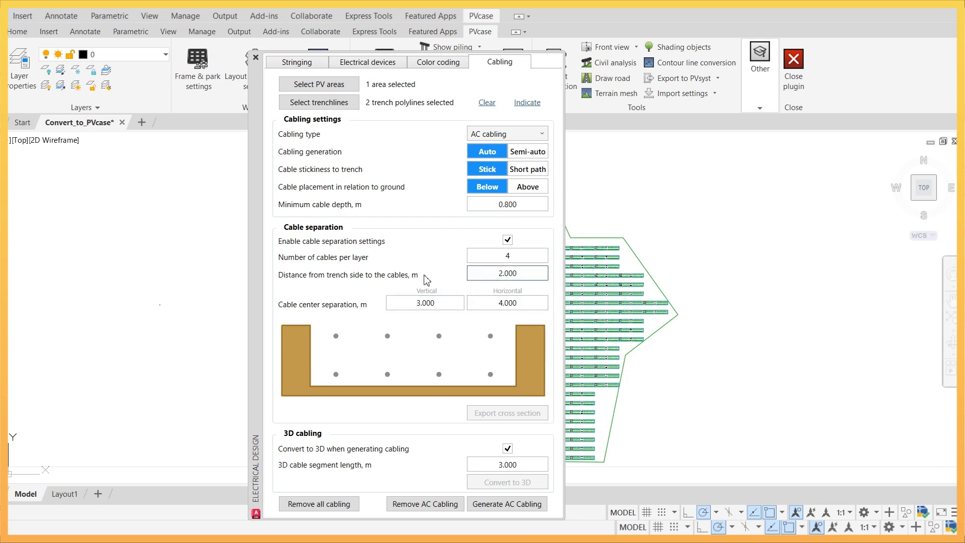
pyautogui.click(506, 504)
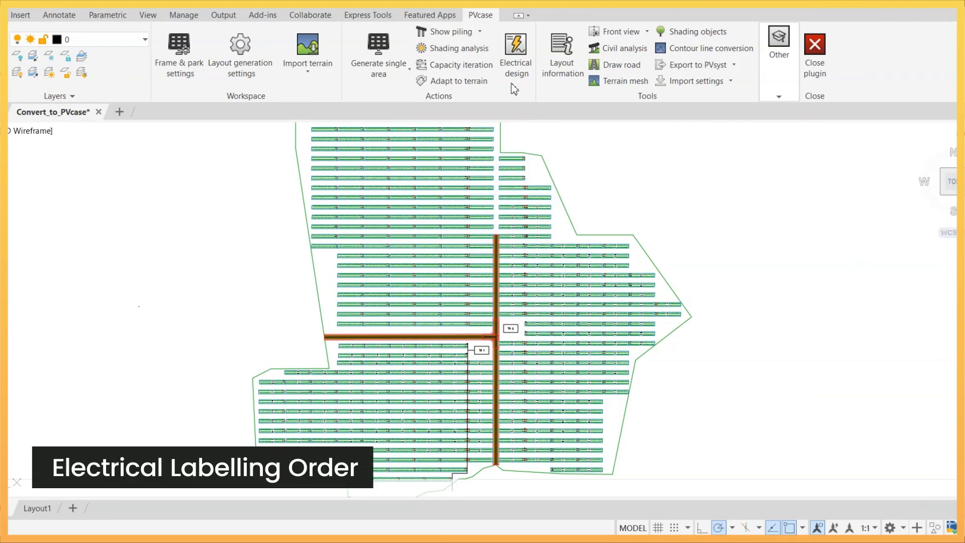
# Zoom into adjacent frame rows to inspect the red + and black − polarity markers
pyautogui.click(515, 53)
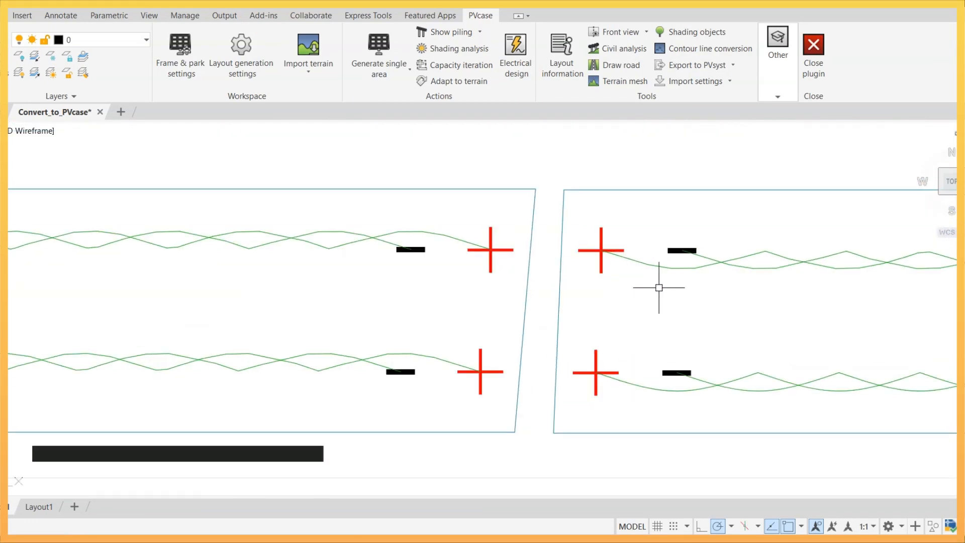
# Zoom out to show the full layout with trenches and inverter blocks
pyautogui.rightClick(658, 287)
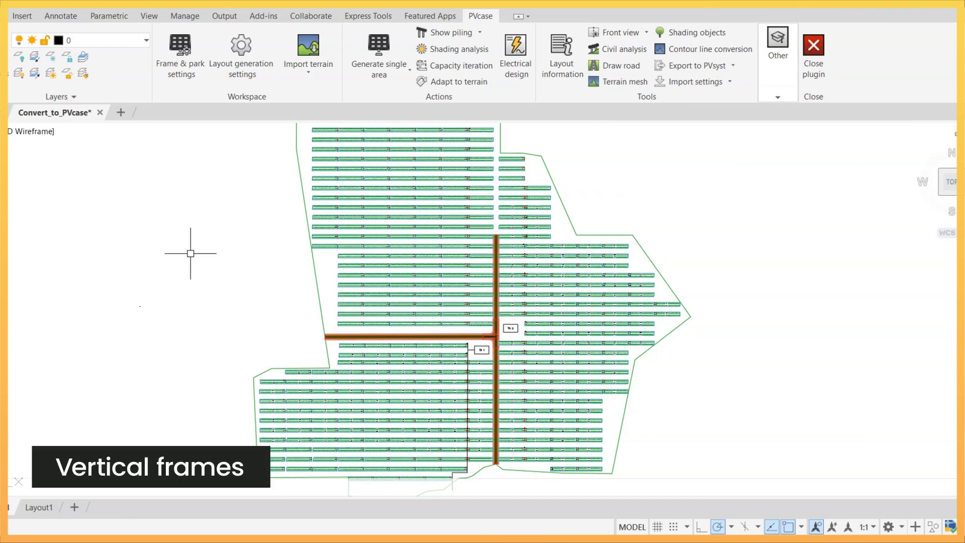
# Set the 2P20 frame preset's tilt angle to 89.99° in Frame & park settings
pyautogui.click(179, 55)
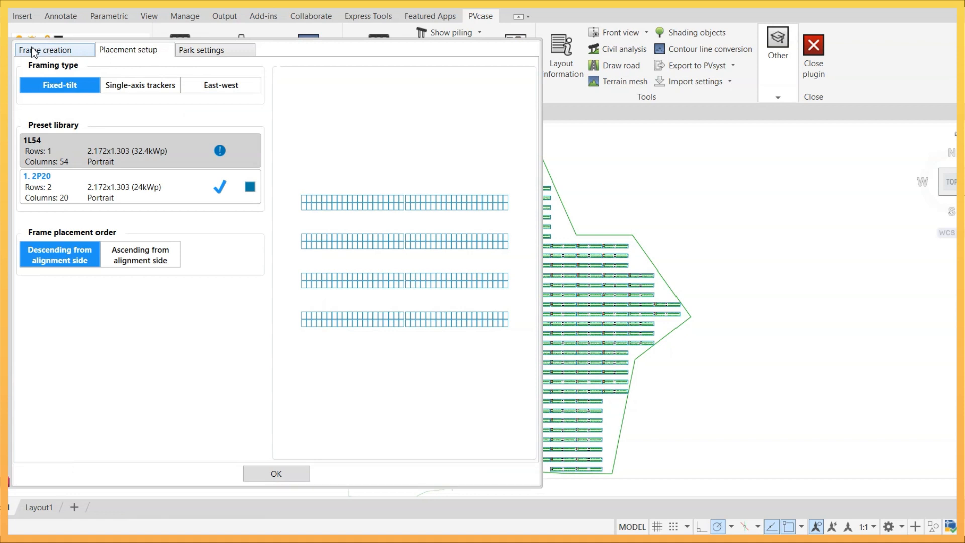
pyautogui.click(45, 50)
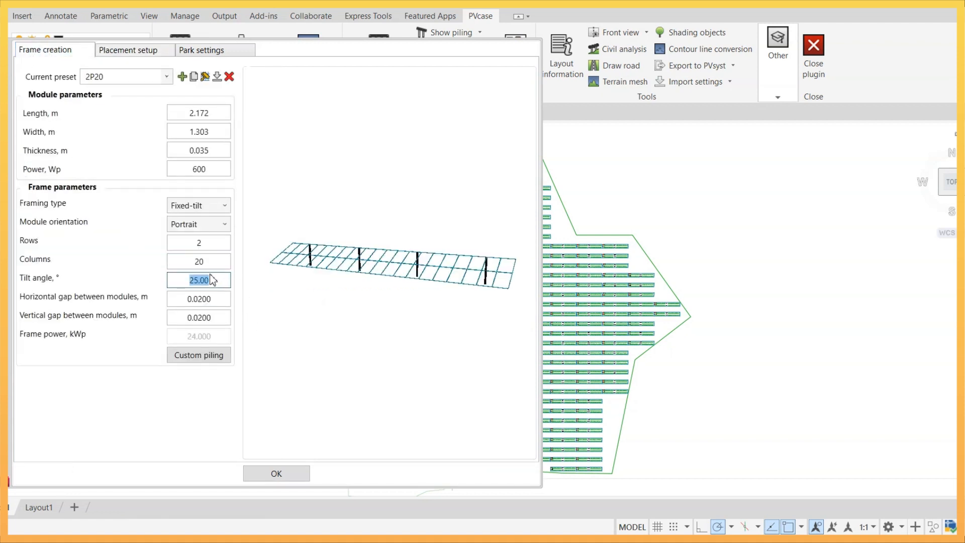
pyautogui.write('90')
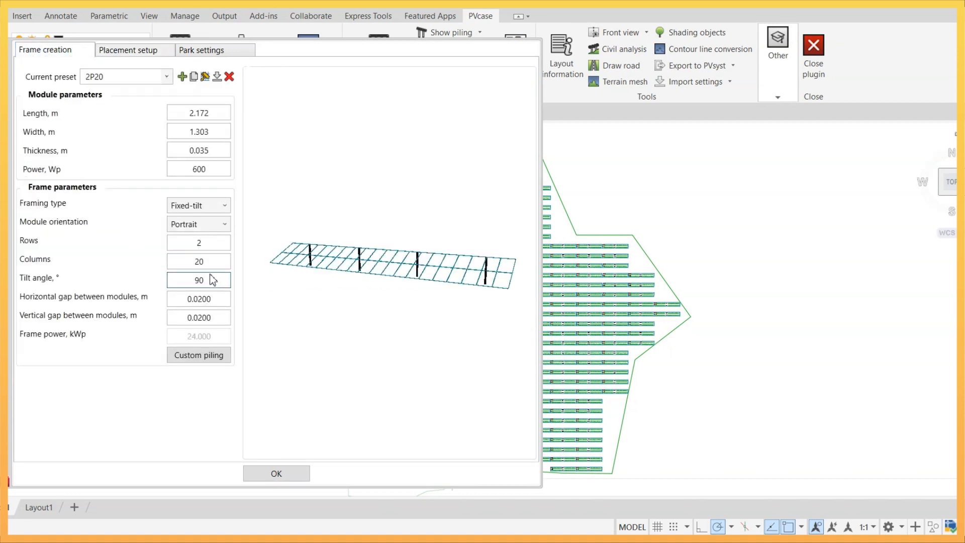
pyautogui.write('89.99')
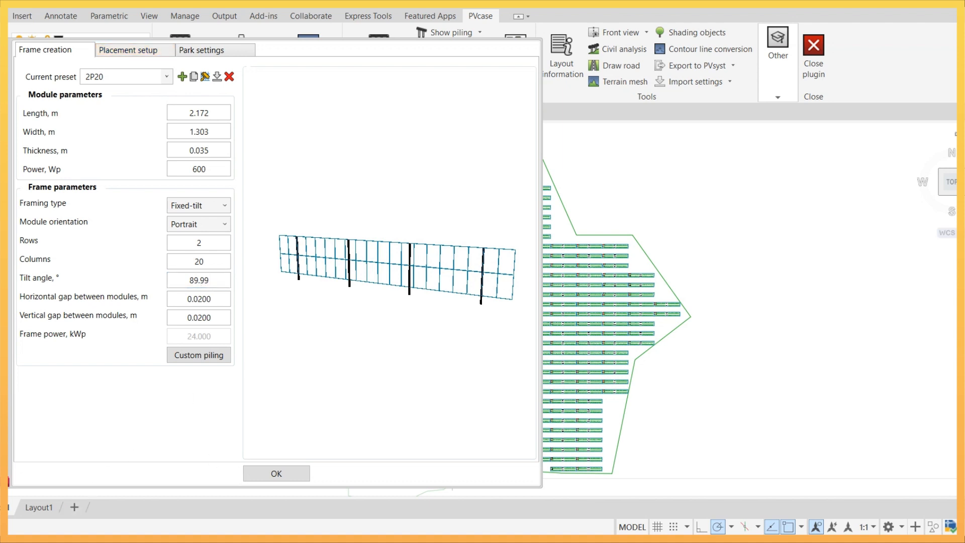